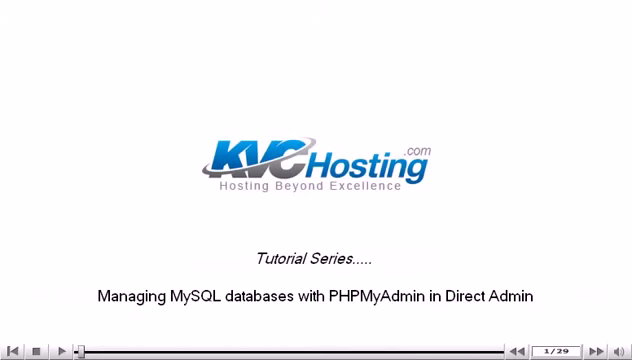
Open the empty test database, view its SQL page, then its Import page
left_click(586, 345)
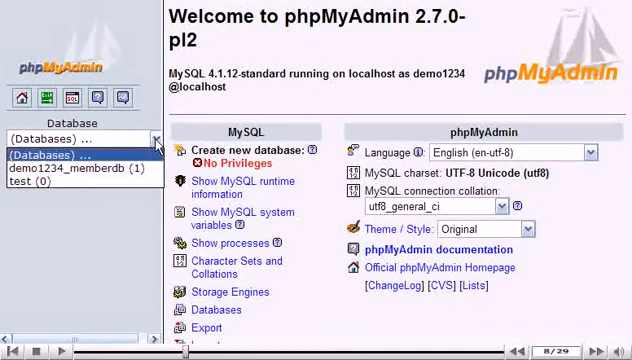
left_click(50, 187)
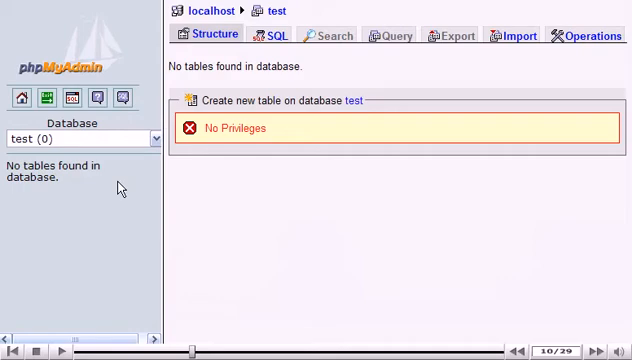
left_click(277, 35)
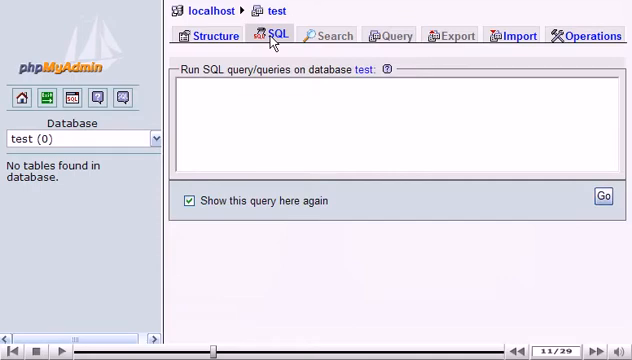
left_click(518, 35)
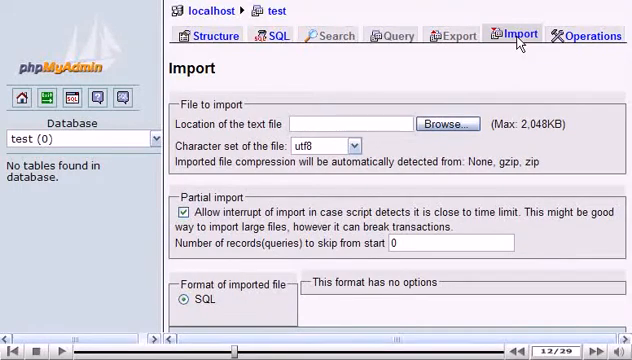
Select table1.sql as the import file and run the import into test
left_click(434, 124)
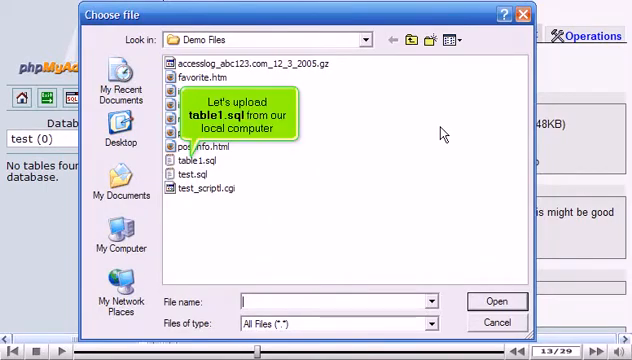
left_click(192, 162)
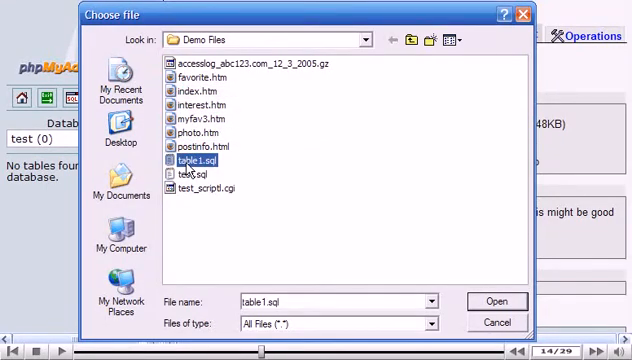
left_click(497, 301)
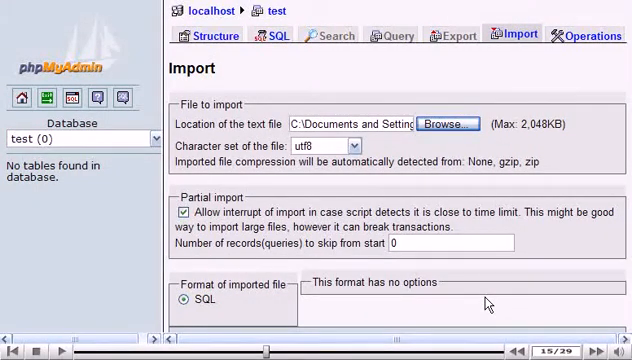
scroll("down", 3)
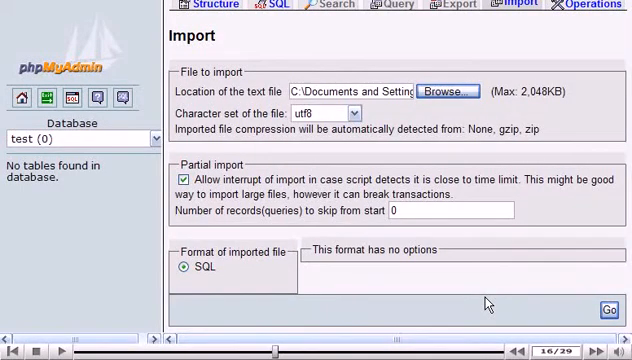
left_click(601, 308)
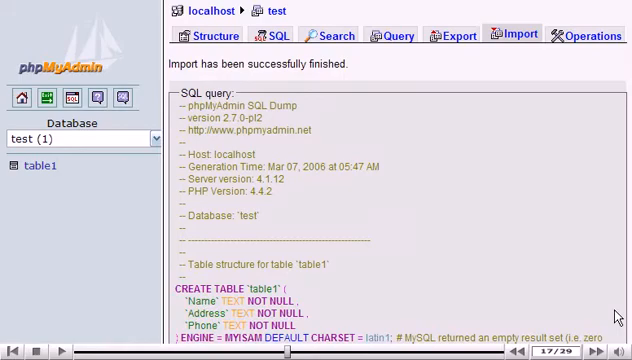
View table1's structure, then open its Export page
left_click(38, 165)
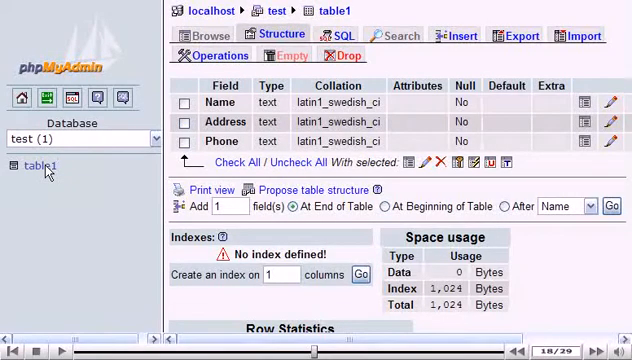
left_click(521, 34)
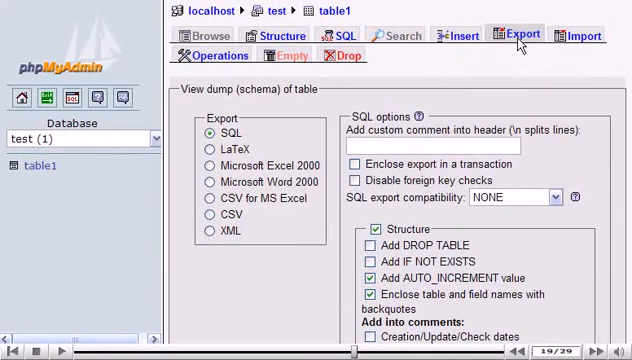
Enable Save as file and start exporting table1 as SQL
scroll("down", 3)
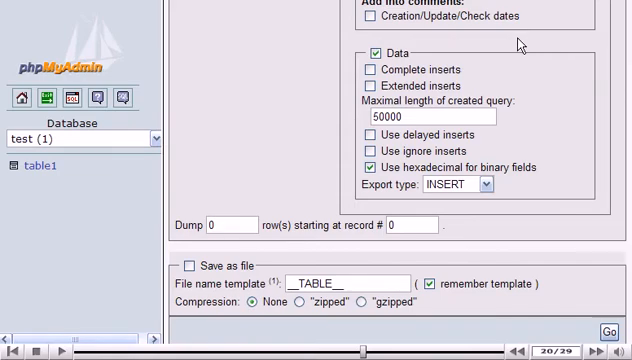
left_click(192, 265)
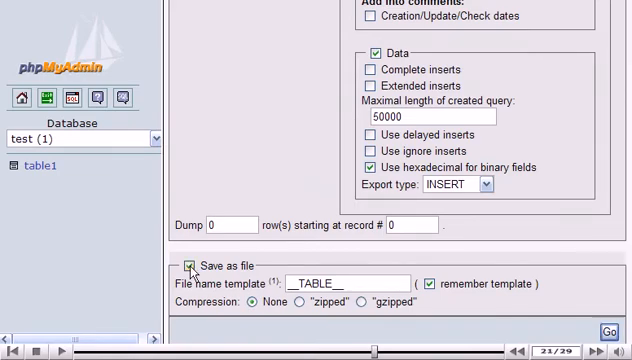
left_click(608, 330)
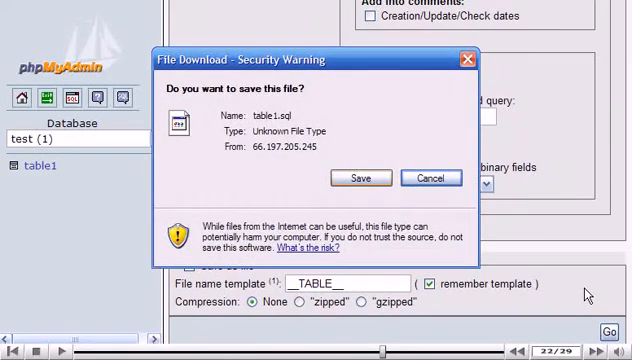
Save table1.sql into Demo Files, overwriting the existing copy
left_click(360, 177)
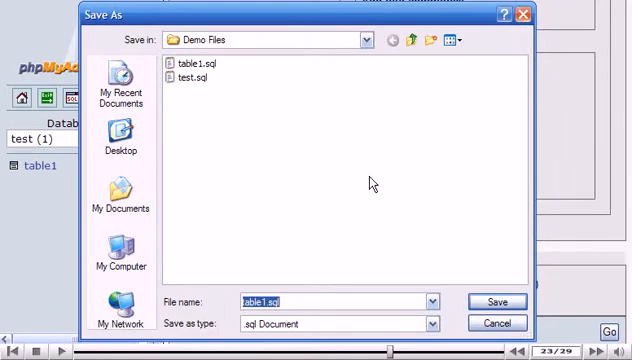
left_click(496, 301)
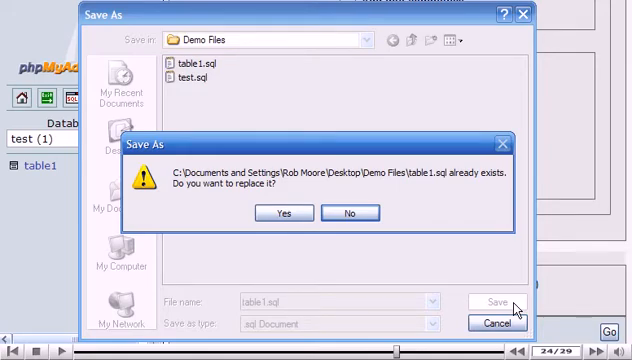
left_click(281, 212)
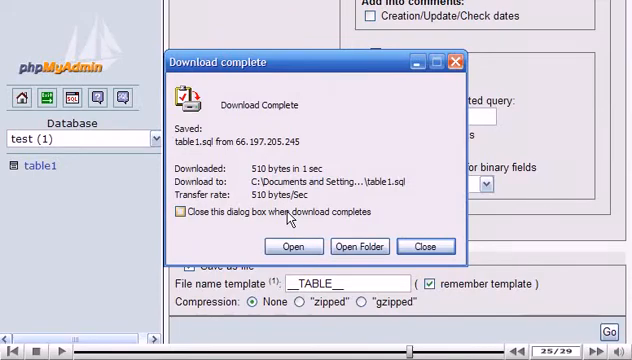
Dismiss the download-complete notice and go to the DirectAdmin home page
left_click(424, 246)
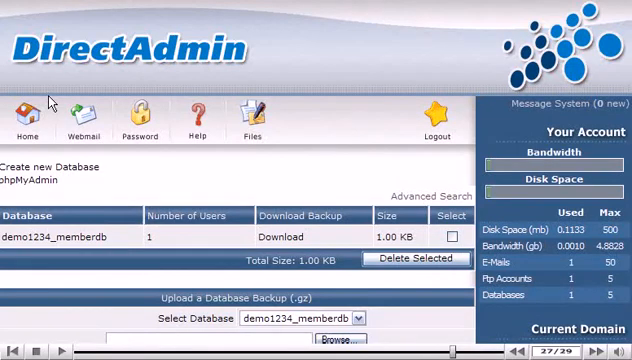
left_click(26, 117)
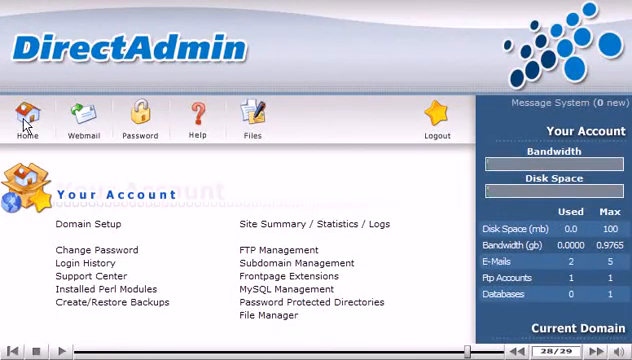